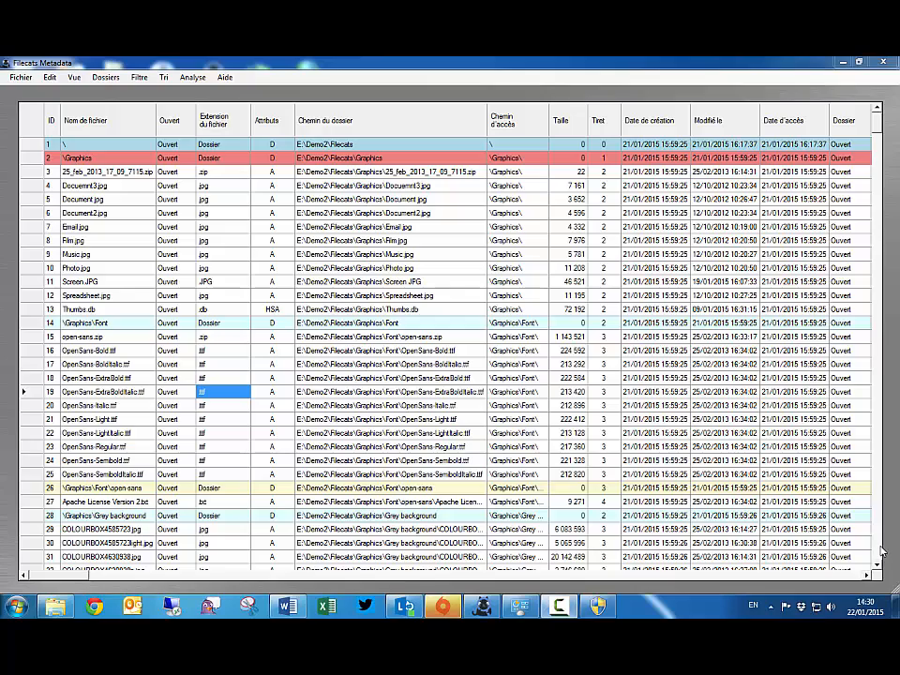
- Catalogue the Filecats folder via its context-menu Filecats Metadata command in the navigation pane
scroll(down, 3)
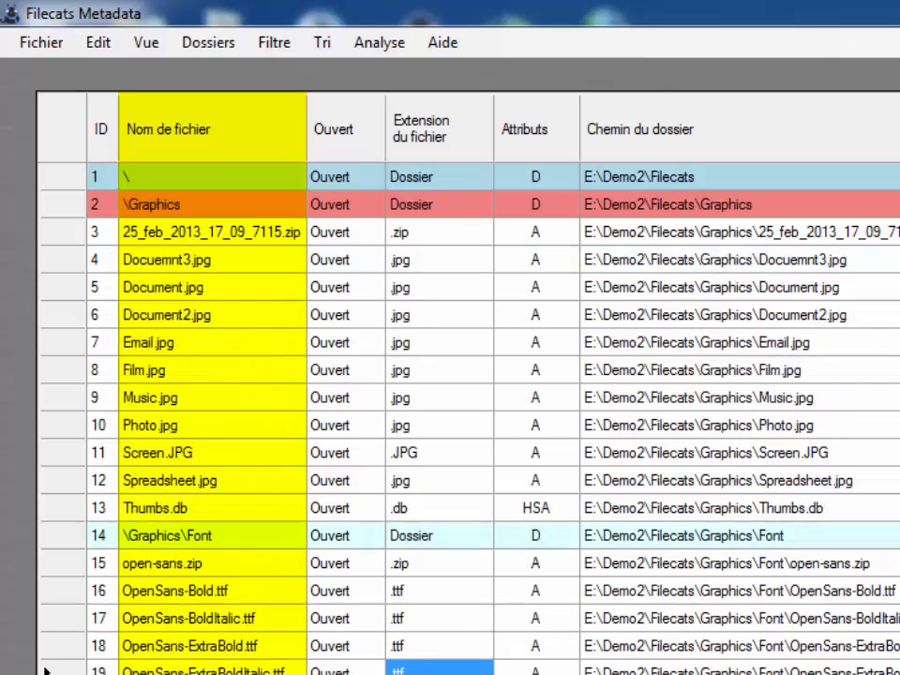
click(345, 128)
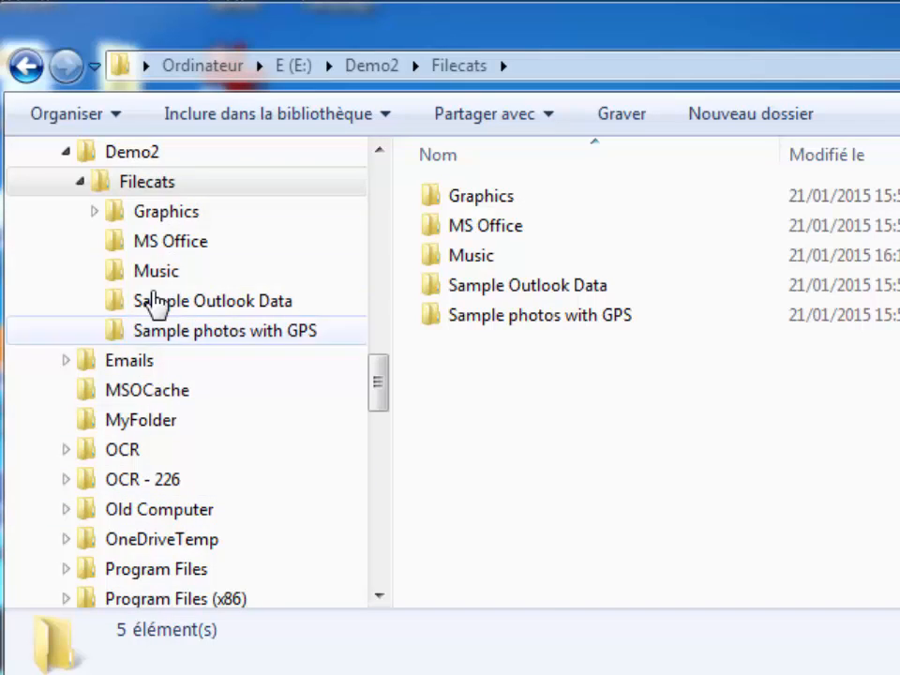
right_click(146, 180)
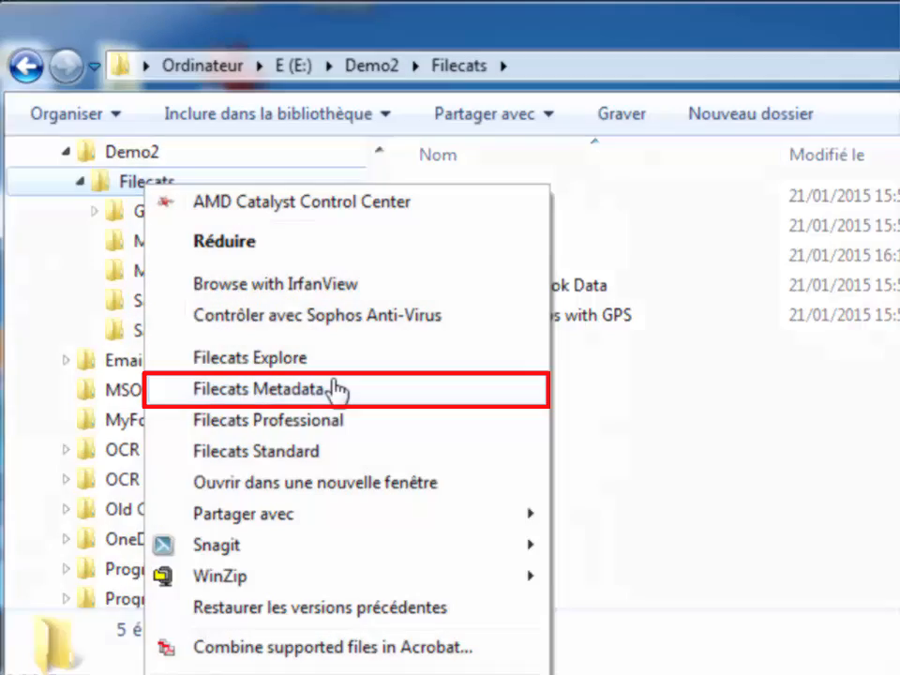
click(266, 388)
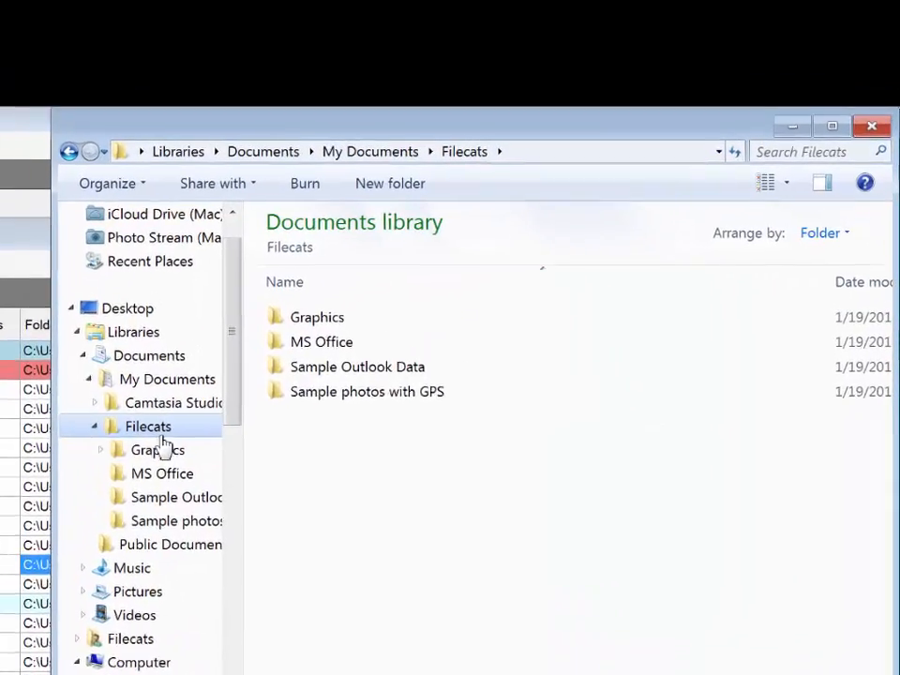
- Catalogue the Documents Filecats folder in Filecats Explore and review its files from Graphics to MS Office
right_click(148, 425)
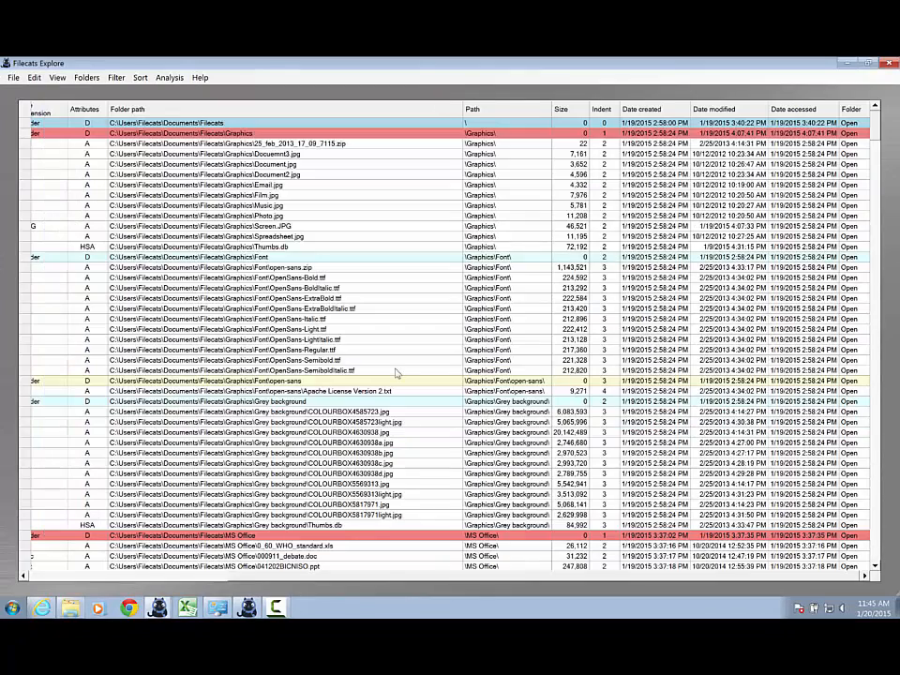
mouse_move(245, 555)
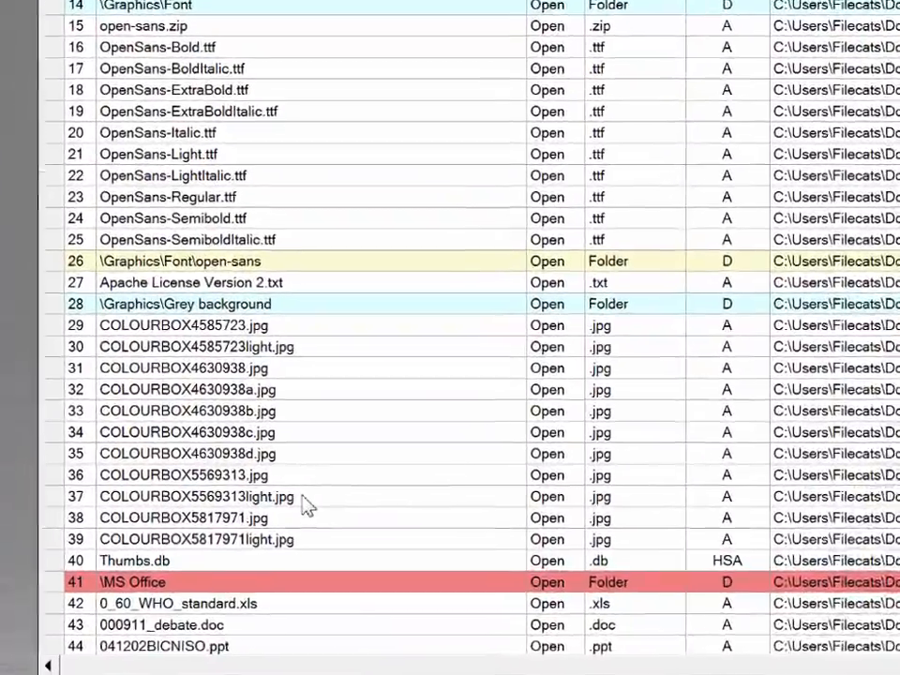
scroll(down, 3)
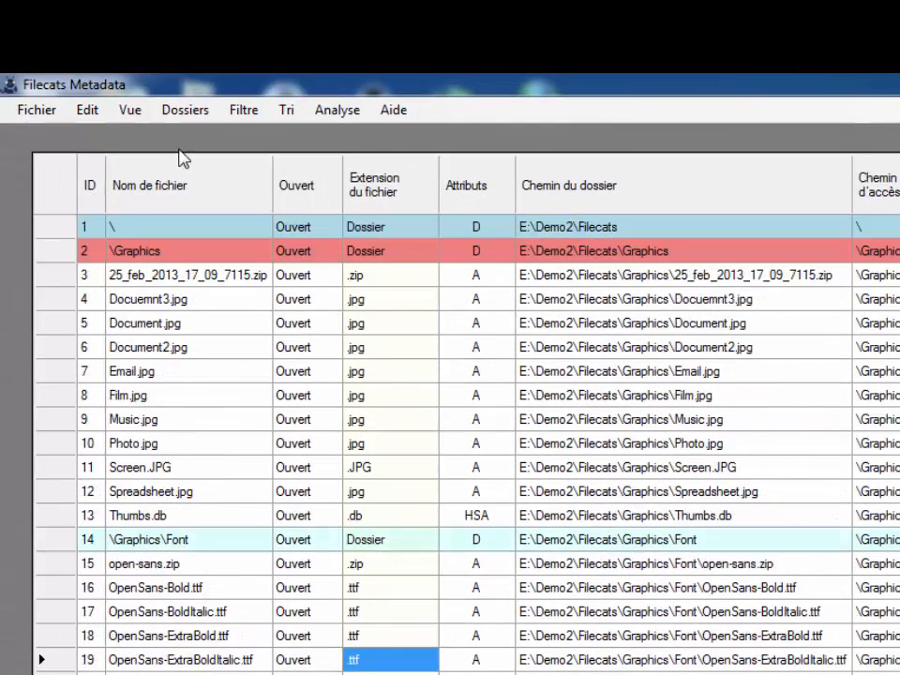
click(244, 109)
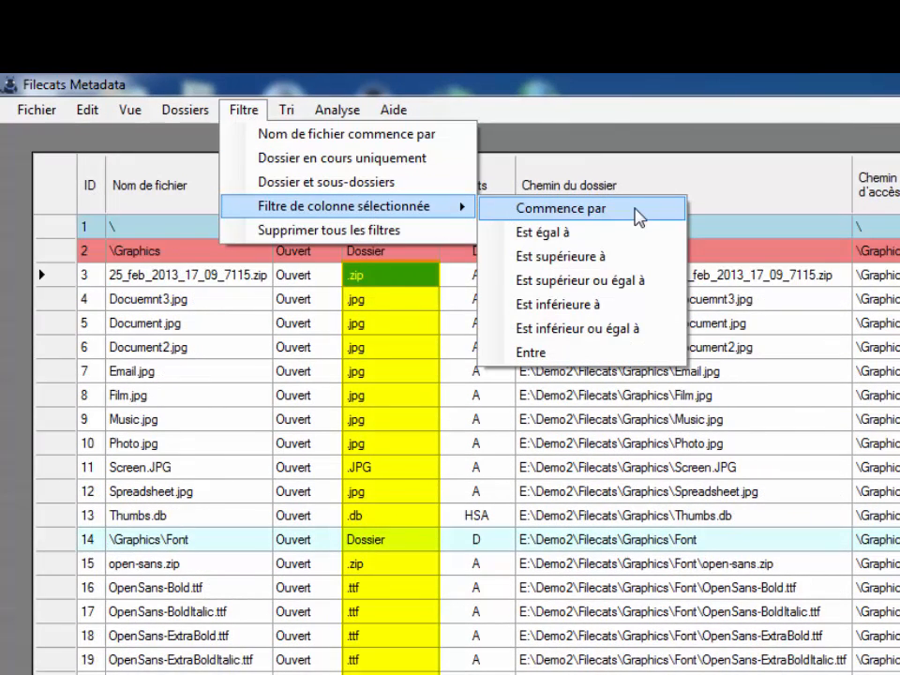
click(558, 208)
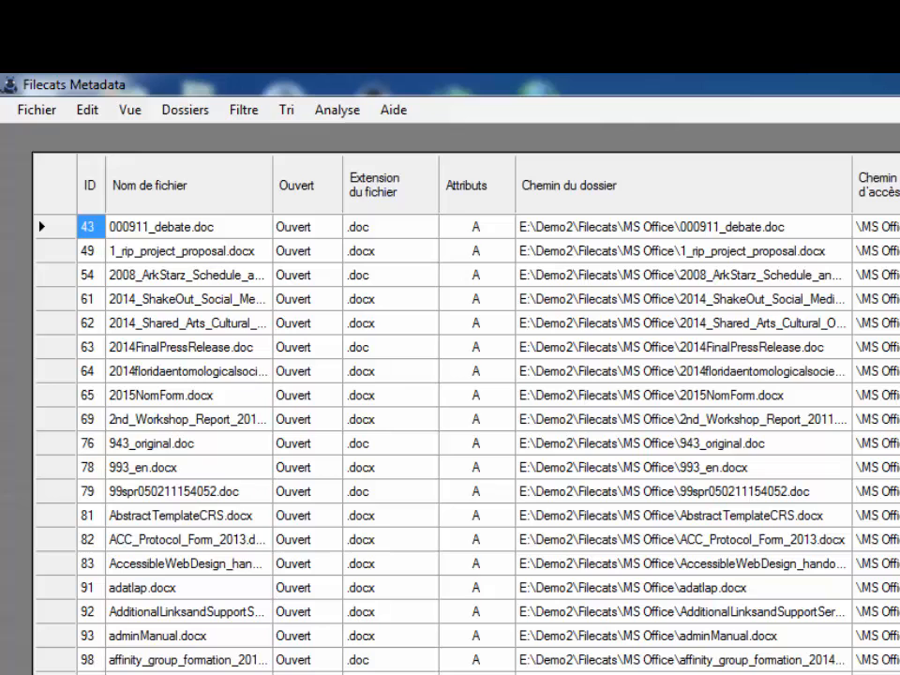
click(244, 109)
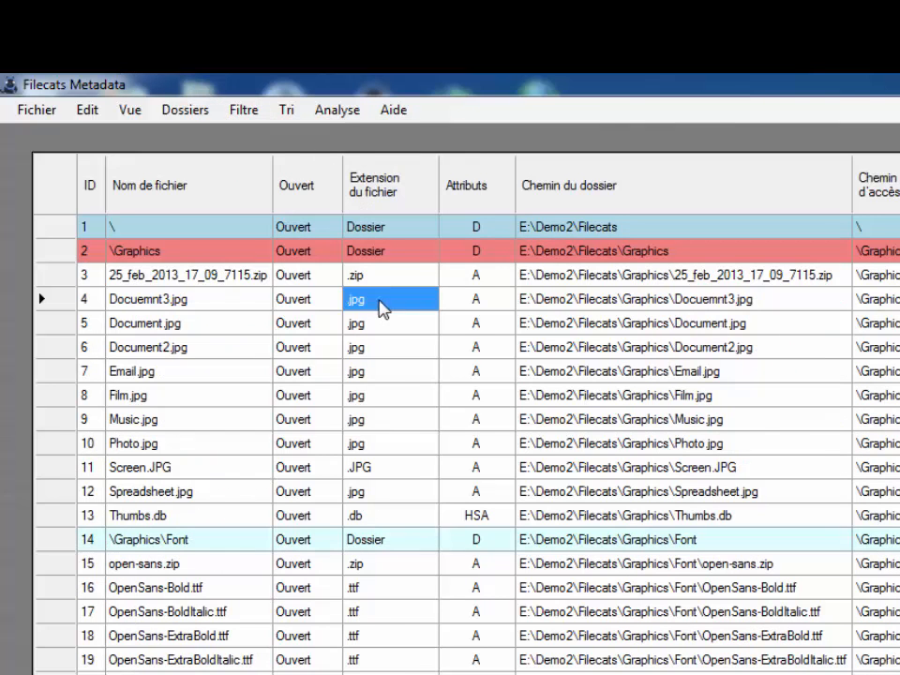
click(337, 109)
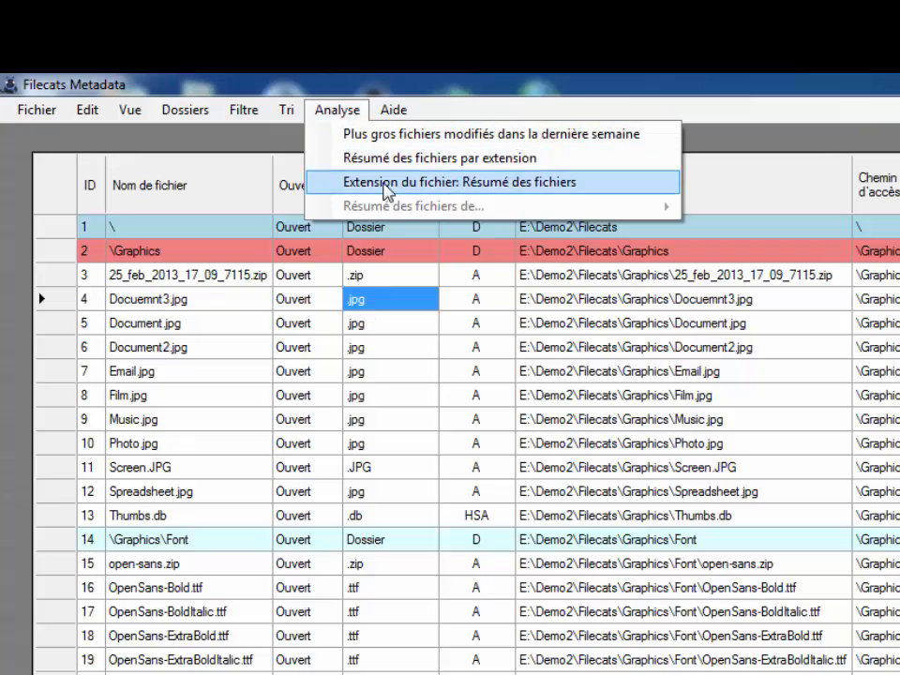
click(461, 182)
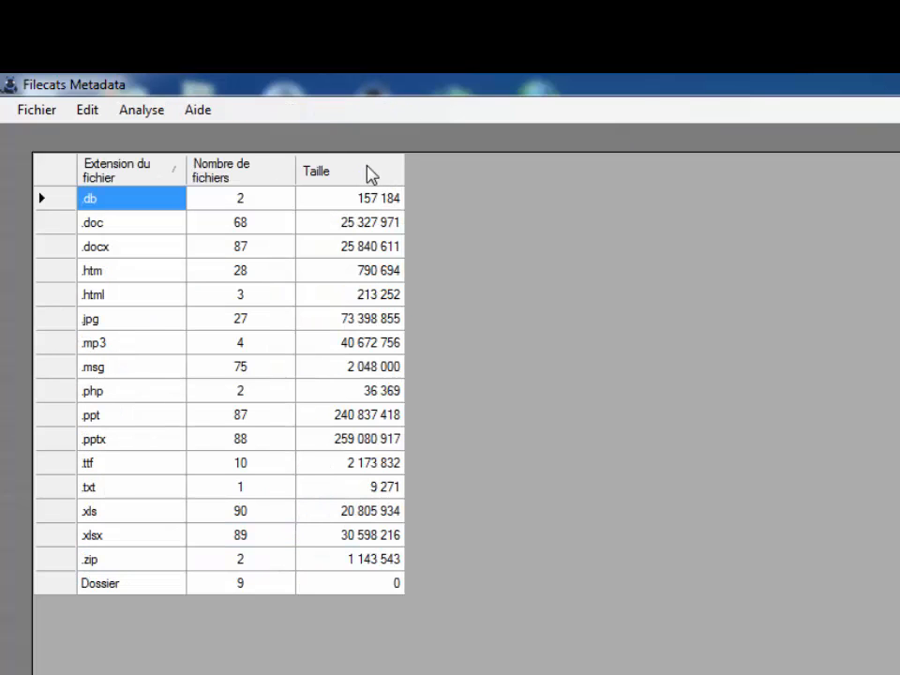
click(315, 171)
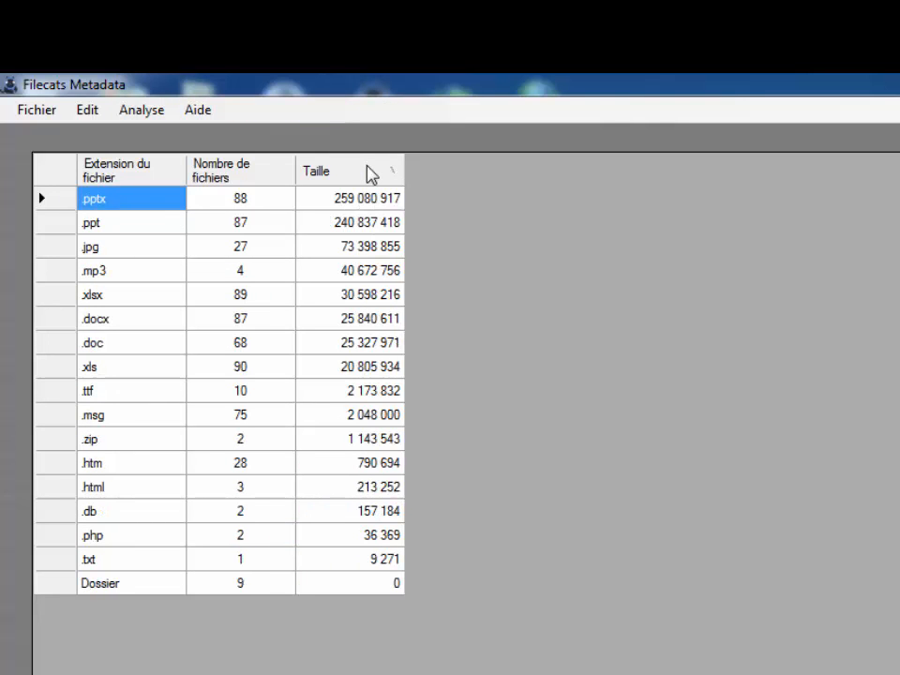
click(141, 108)
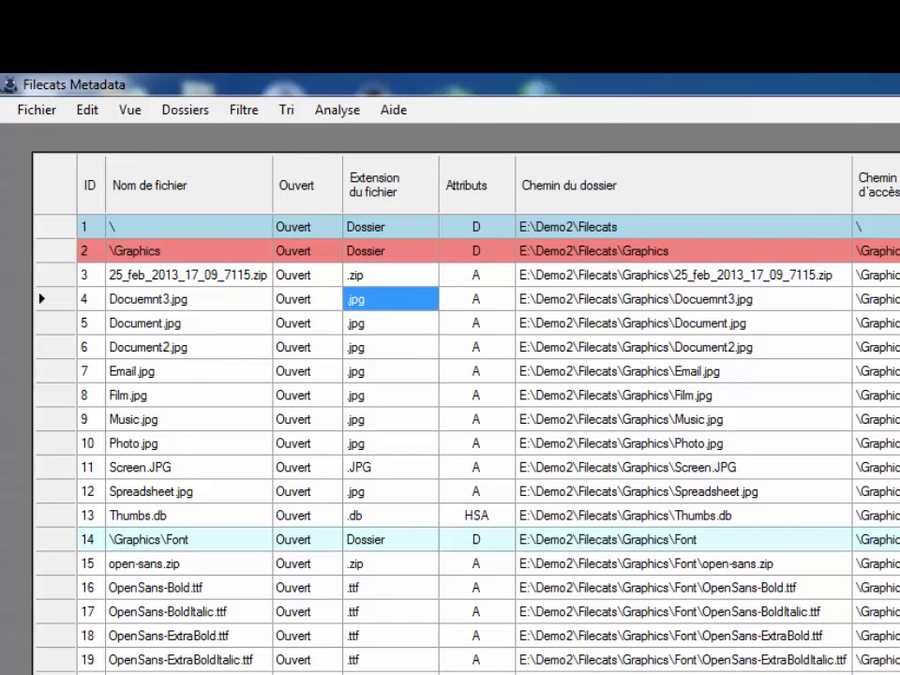
click(337, 109)
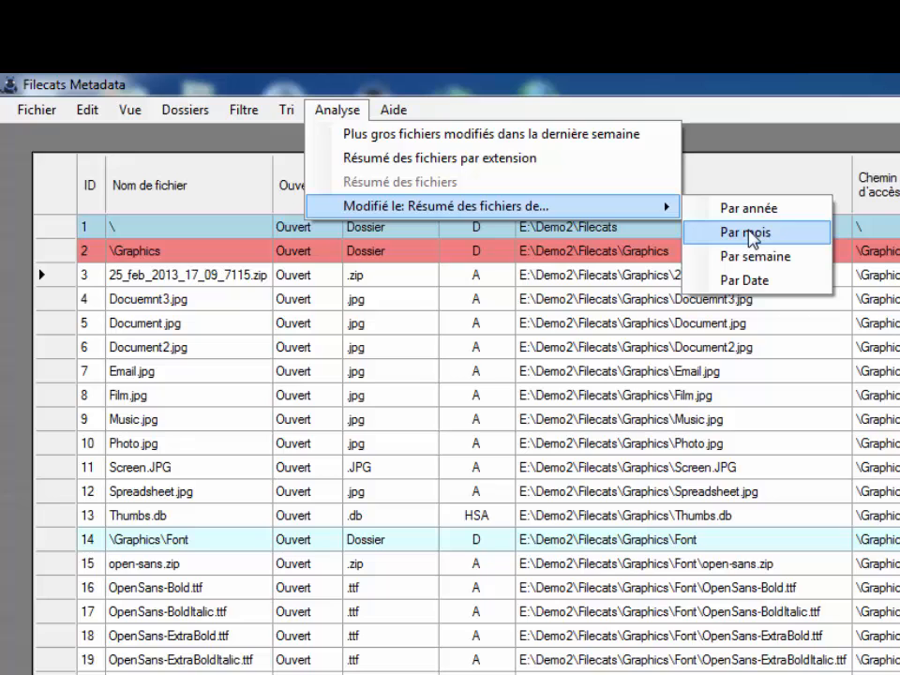
- Produce the Modifié le summary of files by month, with counts and total sizes
click(754, 232)
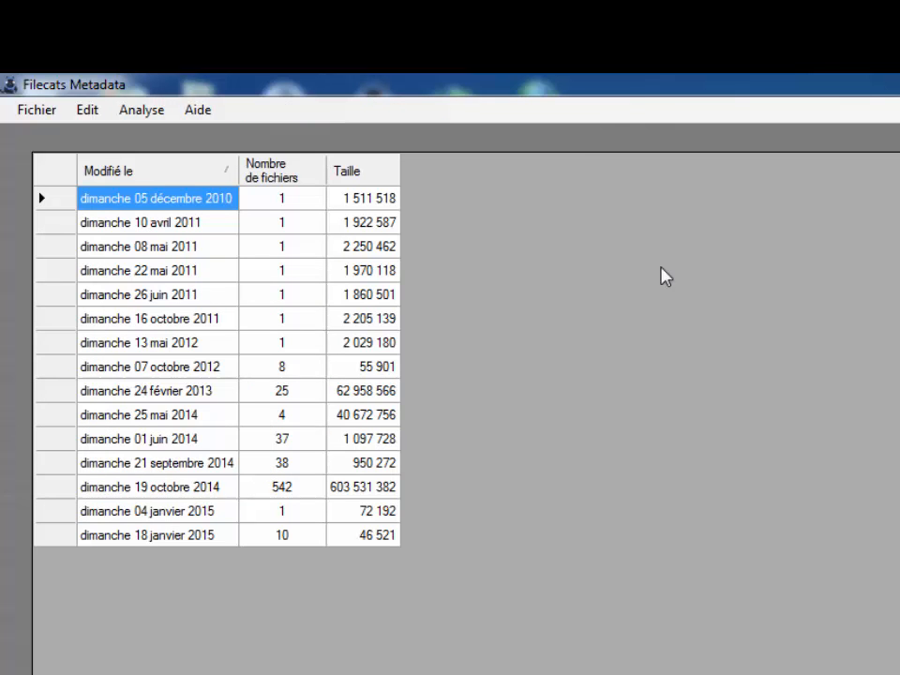
click(53, 171)
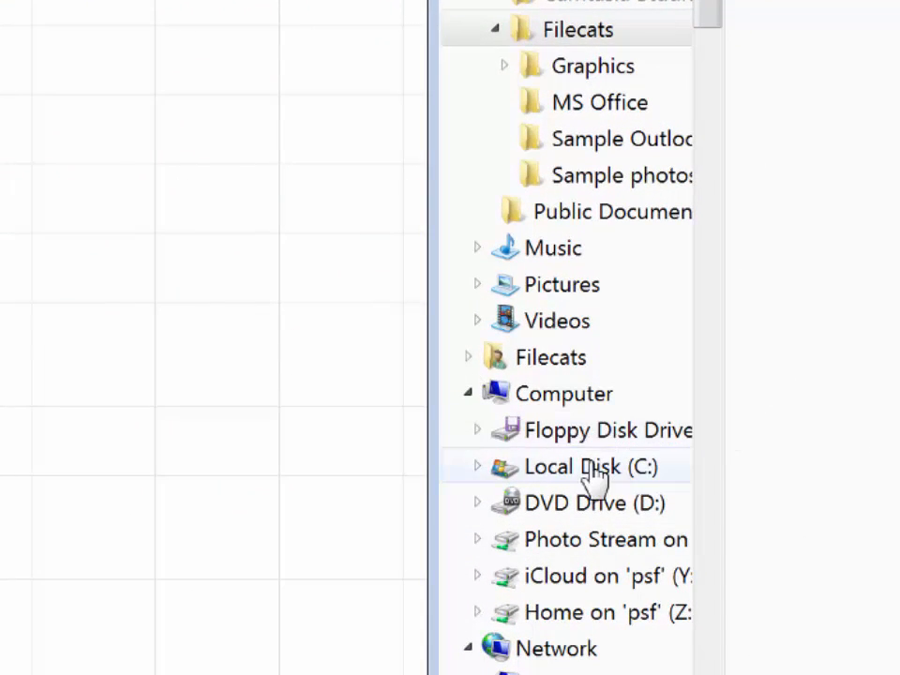
- Catalogue Local Disk (C:) in Filecats Explore from its navigation-pane context menu
right_click(591, 467)
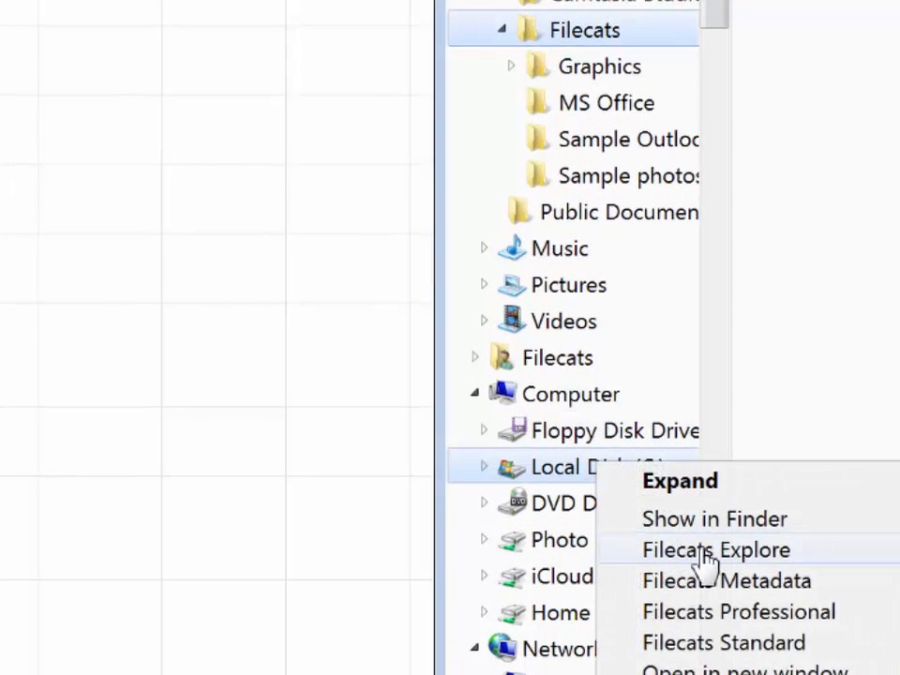
click(716, 549)
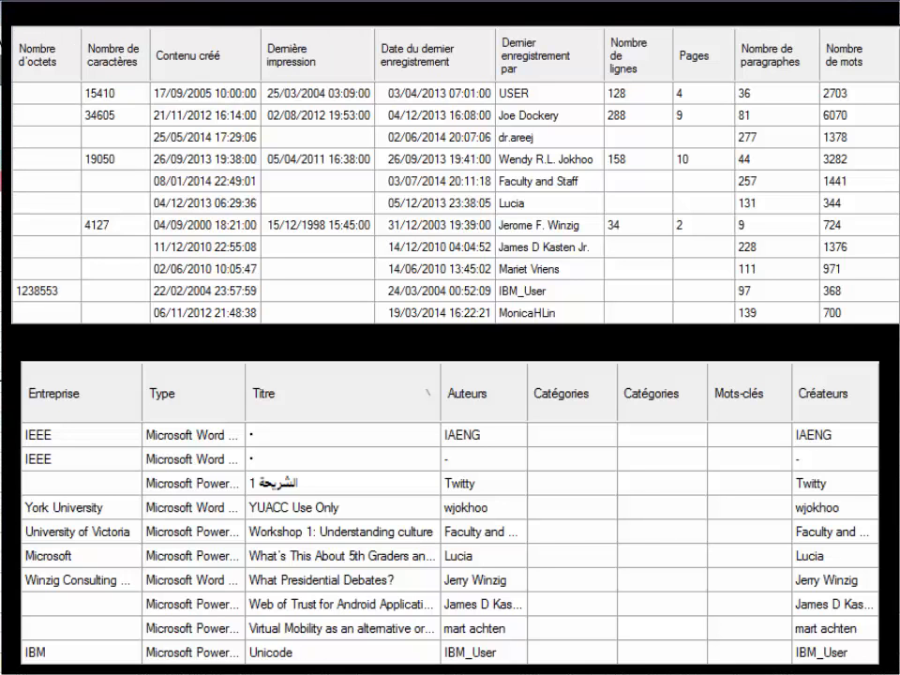
click(484, 394)
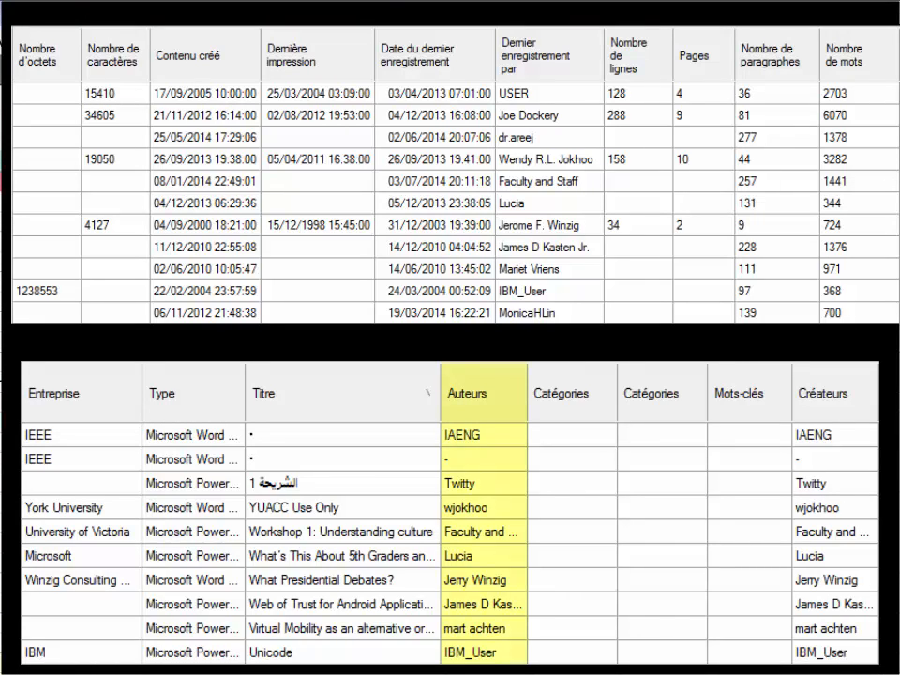